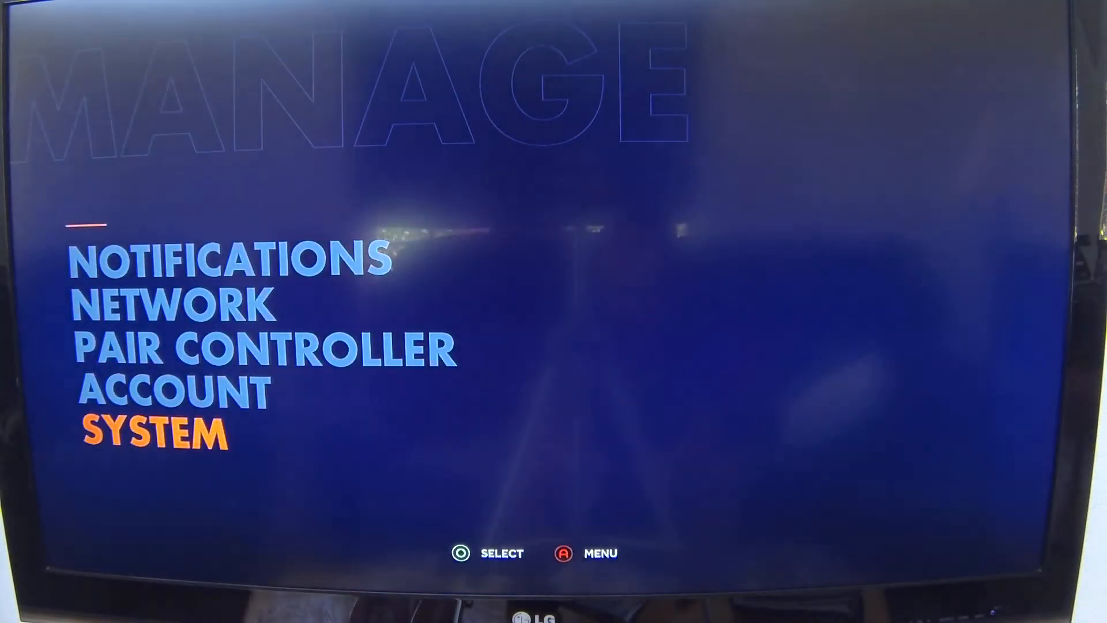
- From Manage > System, reach Android Settings storage and show the Downloads list with the Netflix APK
click(153, 431)
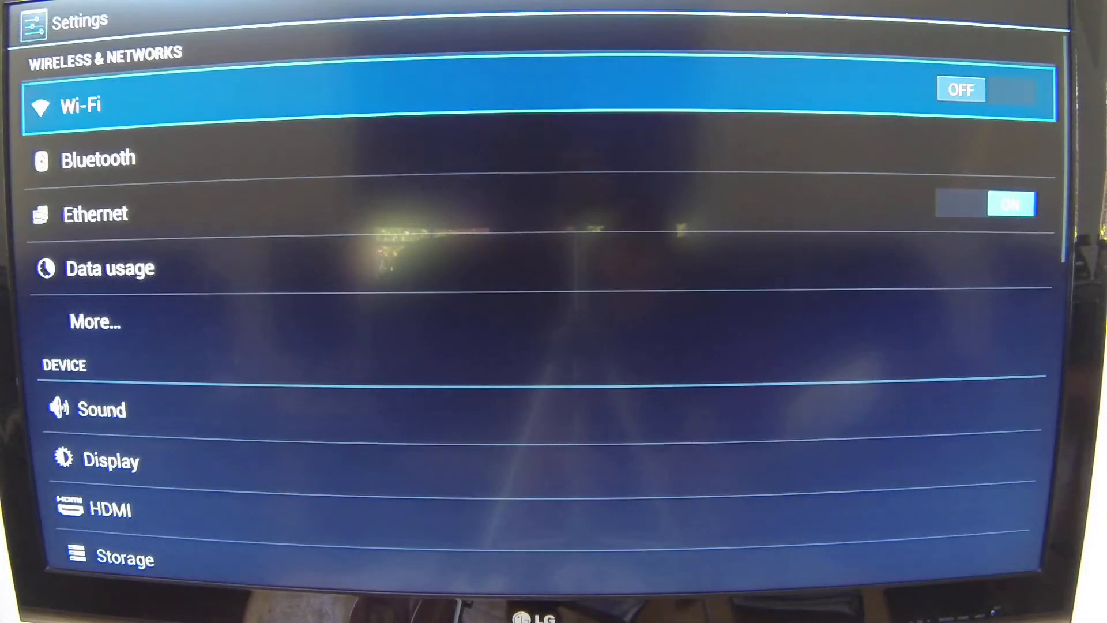
scroll(down, 3)
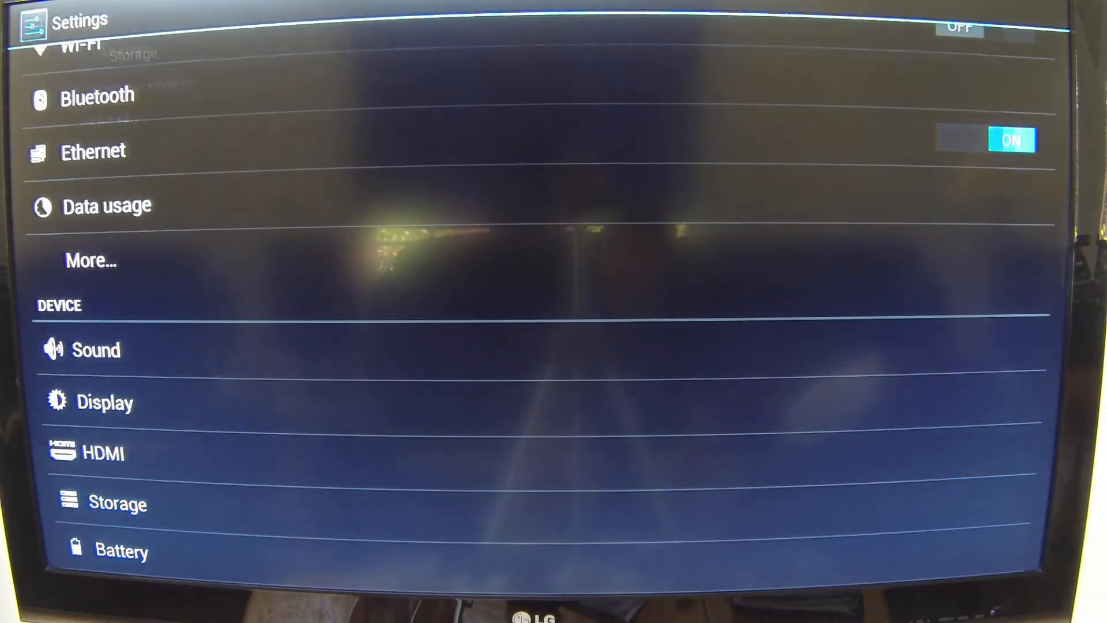
click(118, 503)
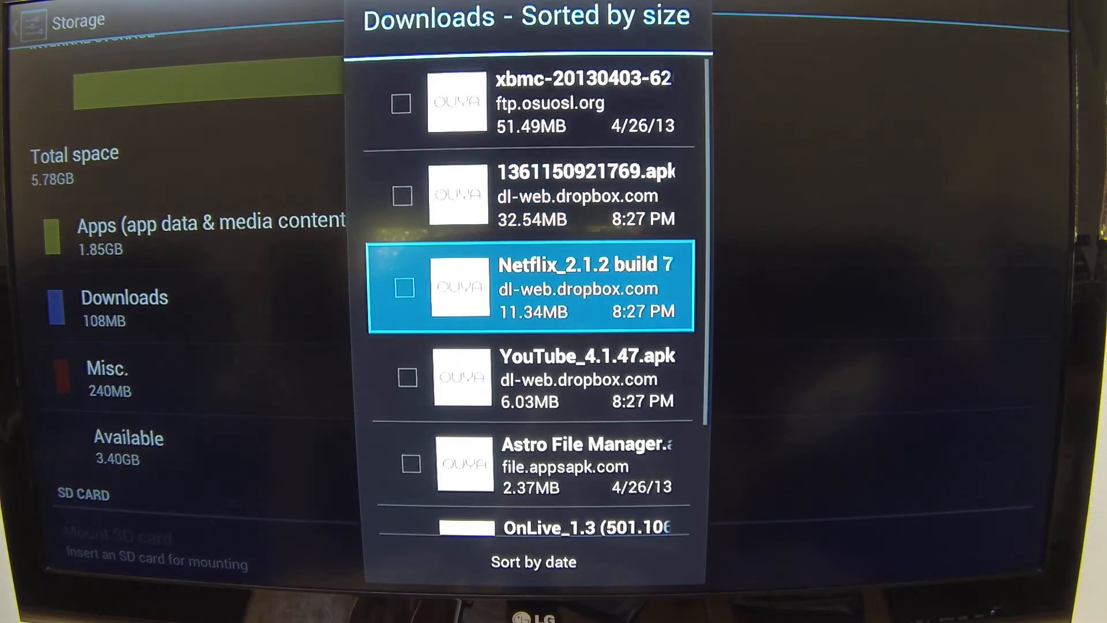
- Install the Netflix 2.1.2 APK via the package installer and return to the System menu
click(528, 287)
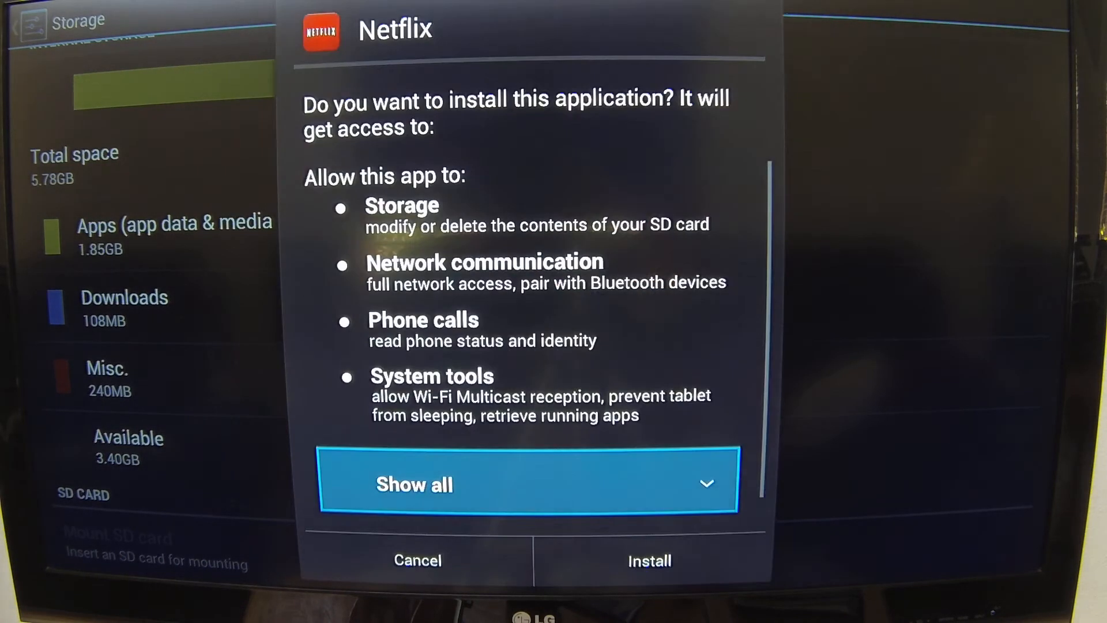
click(649, 561)
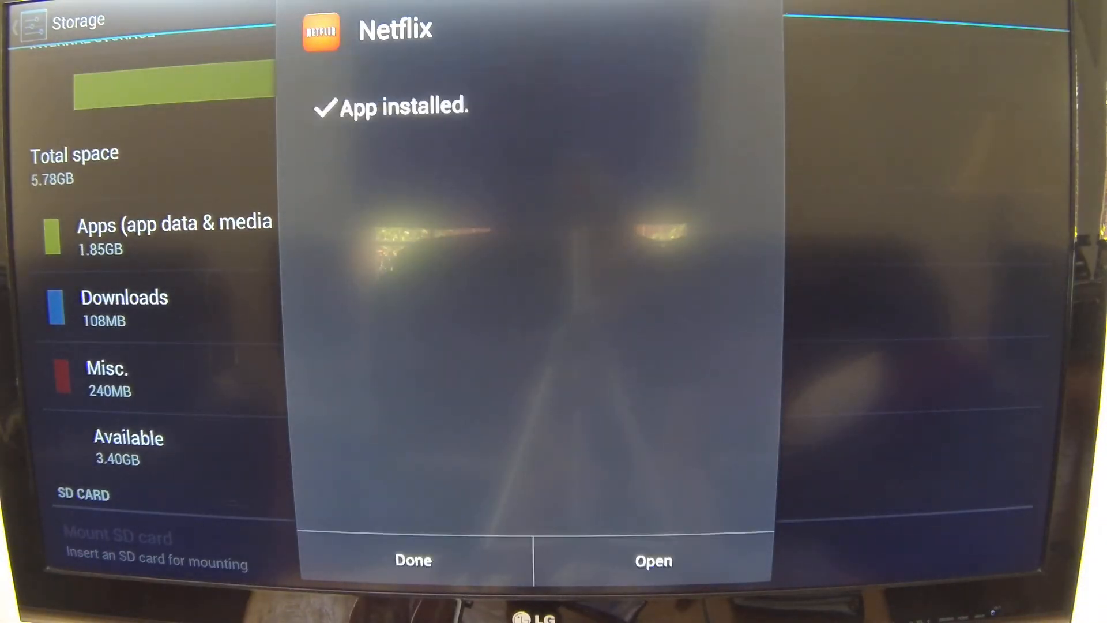
click(412, 561)
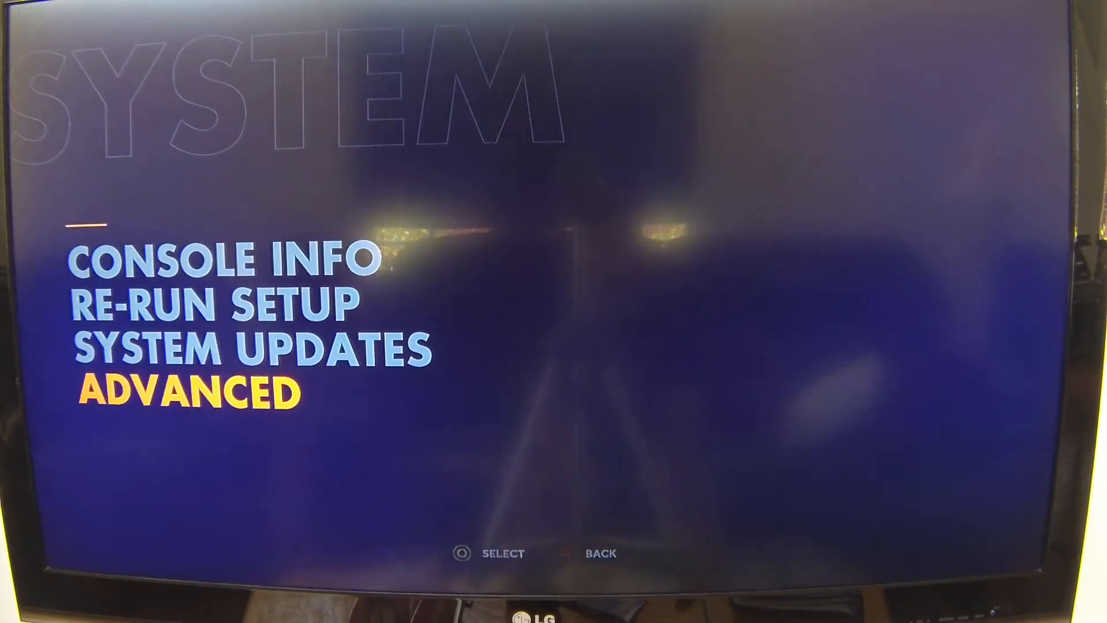
- Leave System and launch Netflix from its tile under Make > Software
key(Back)
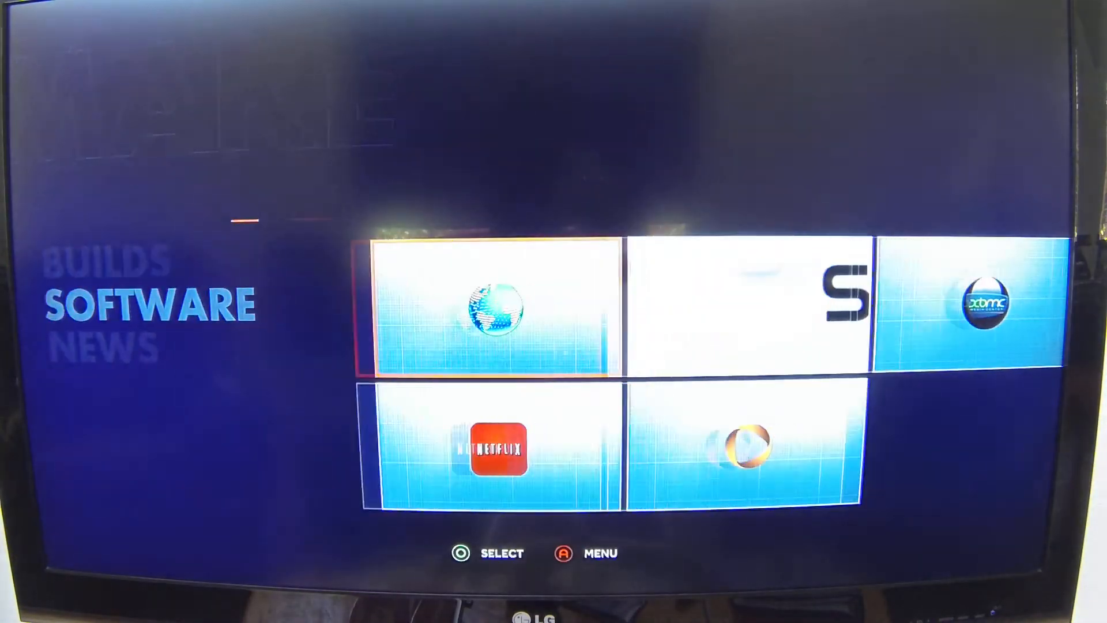
click(489, 455)
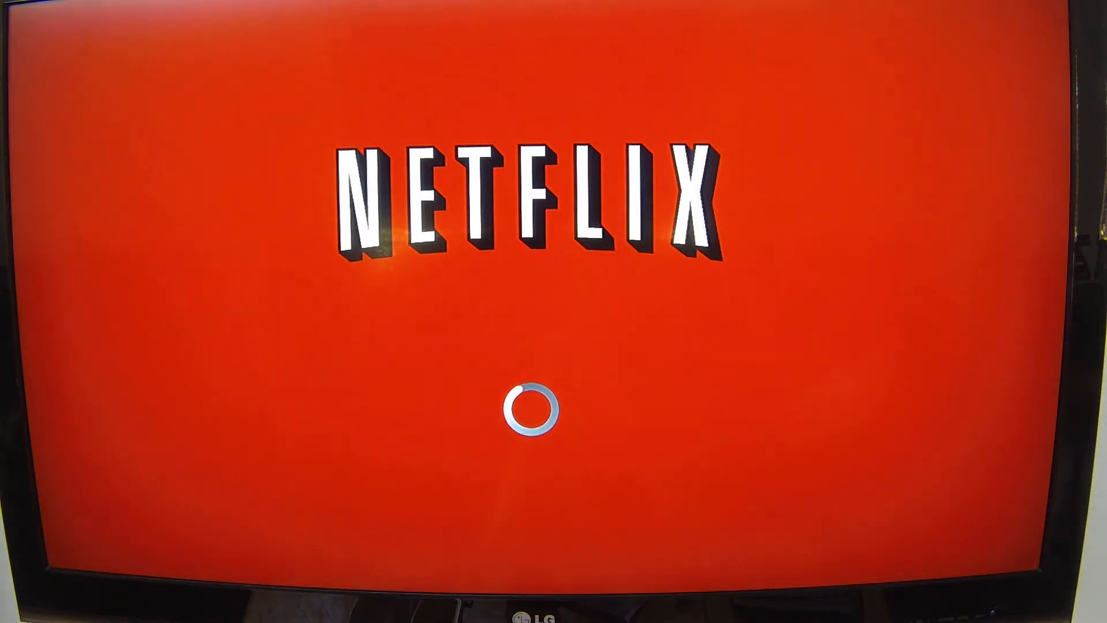